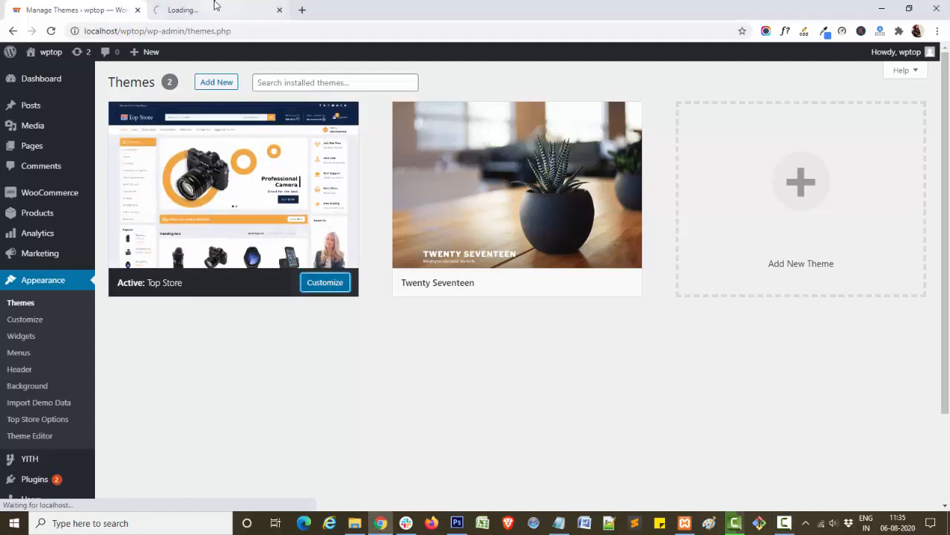
Start customizing the active Top Store theme from the Themes page
click(324, 282)
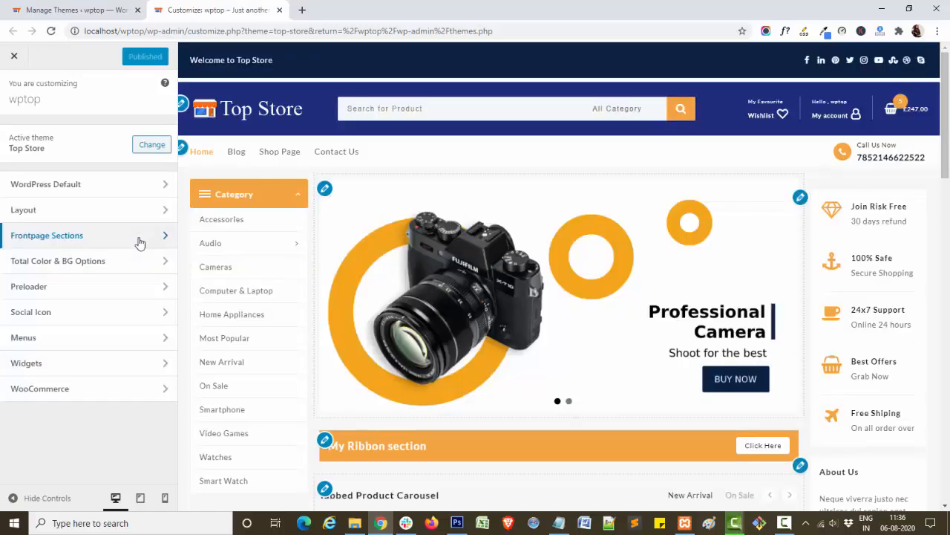
Enable the front page's Banner section by clearing its Disable Section option
click(48, 235)
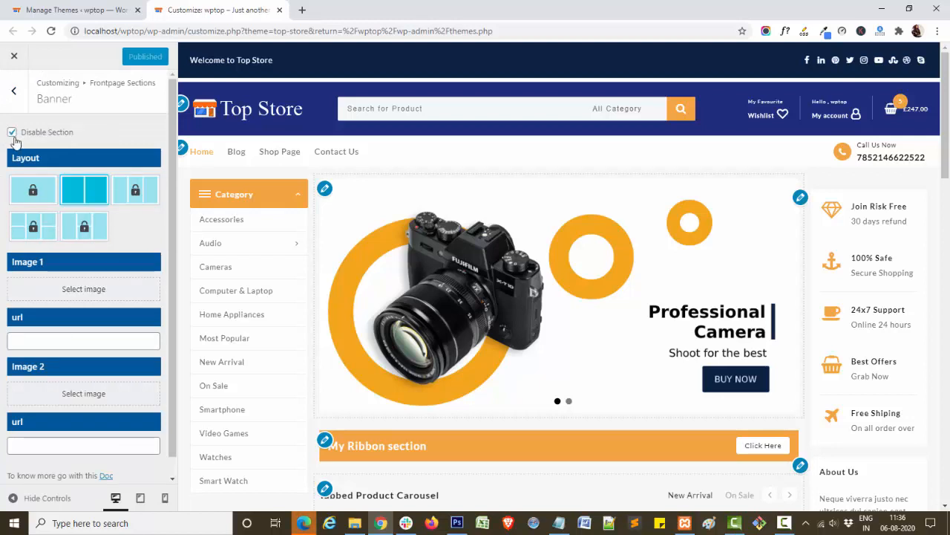
click(12, 131)
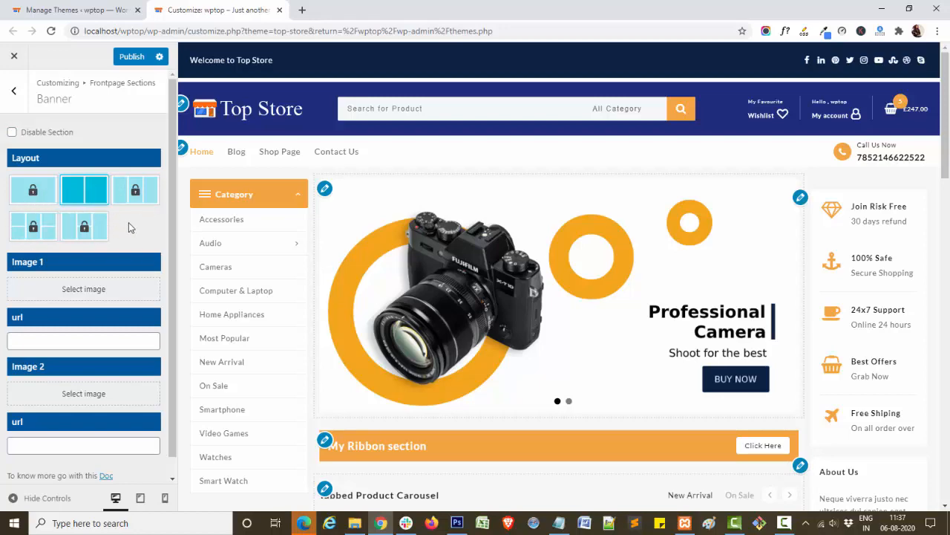
scroll(down, 3)
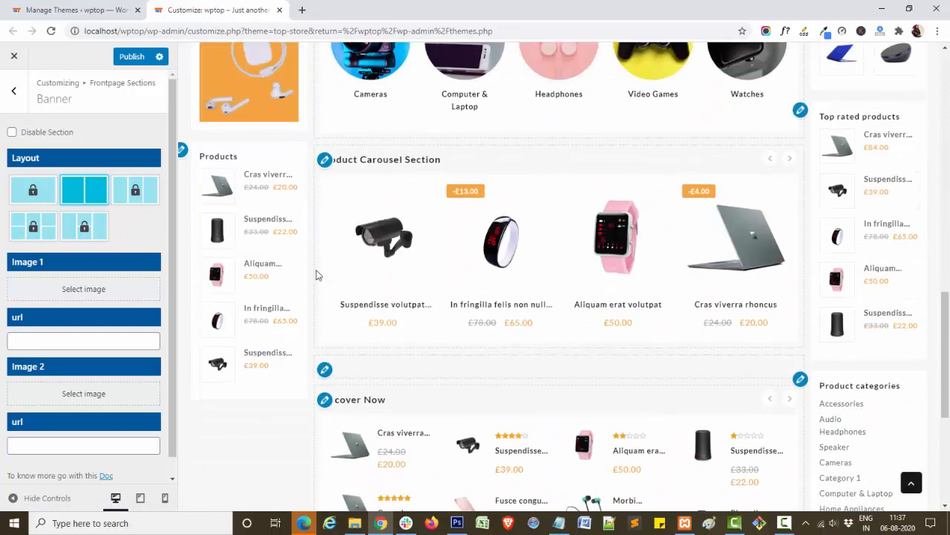
Set the Get Up to 20% off ad as banner Image 1 with url '#'
scroll(down, 3)
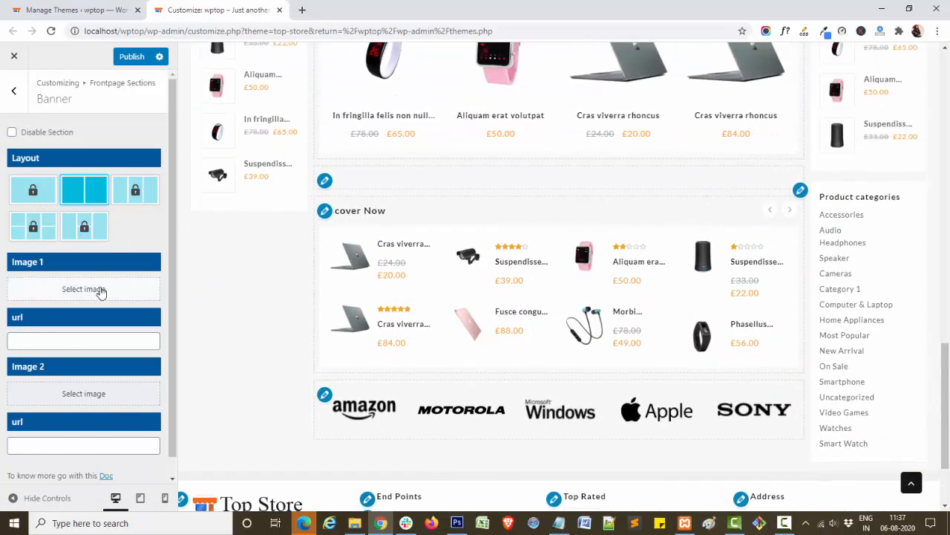
click(83, 288)
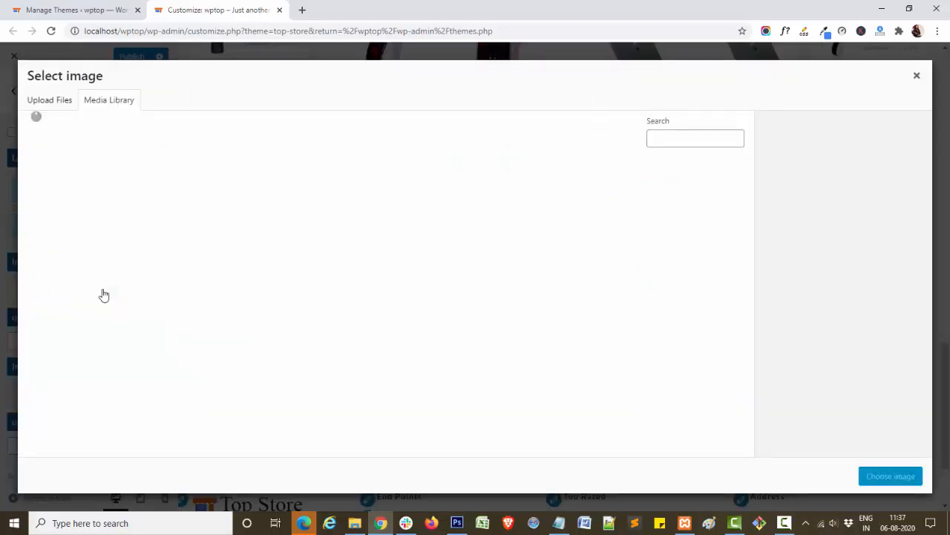
mouse_move(438, 284)
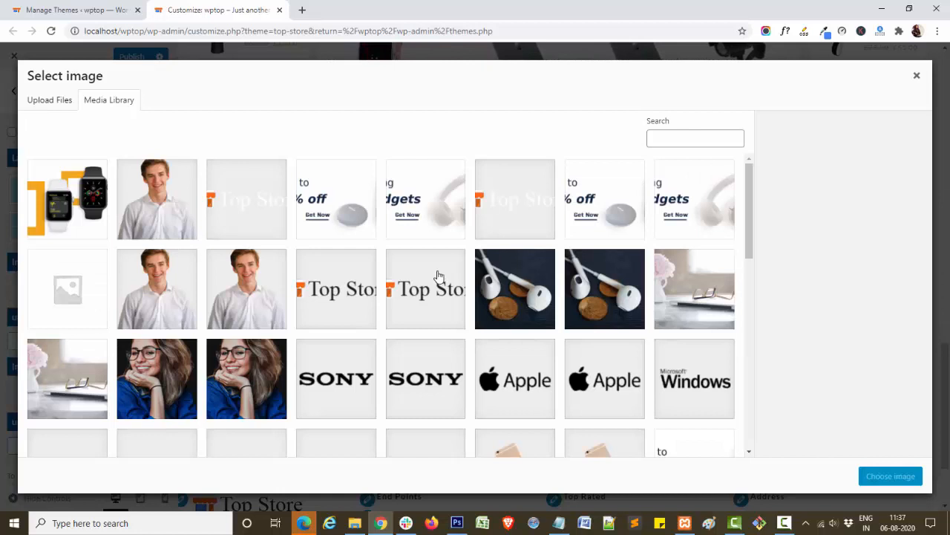
click(336, 199)
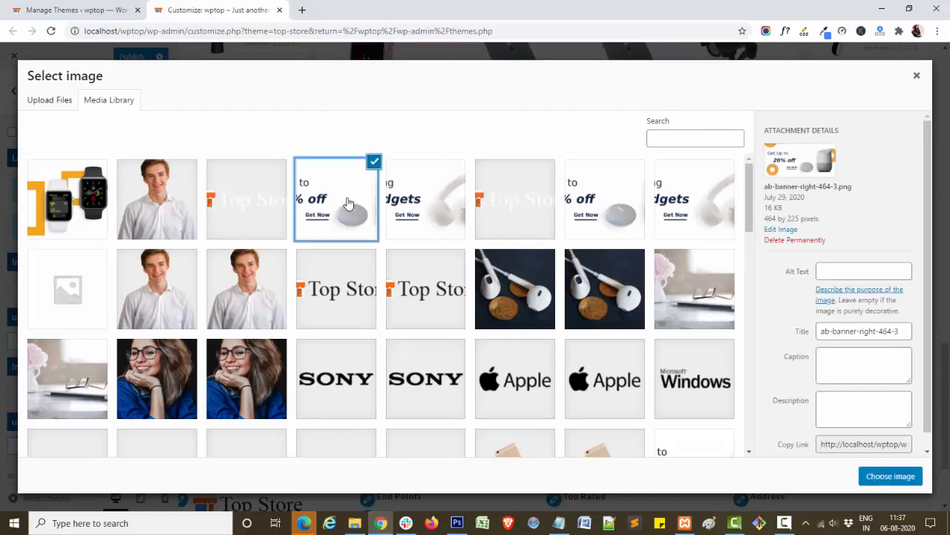
click(891, 475)
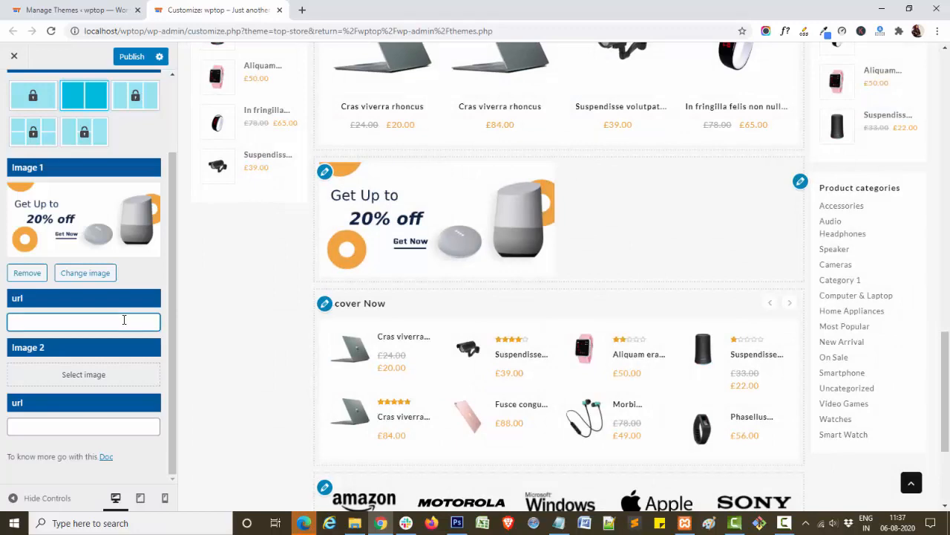
text(#)
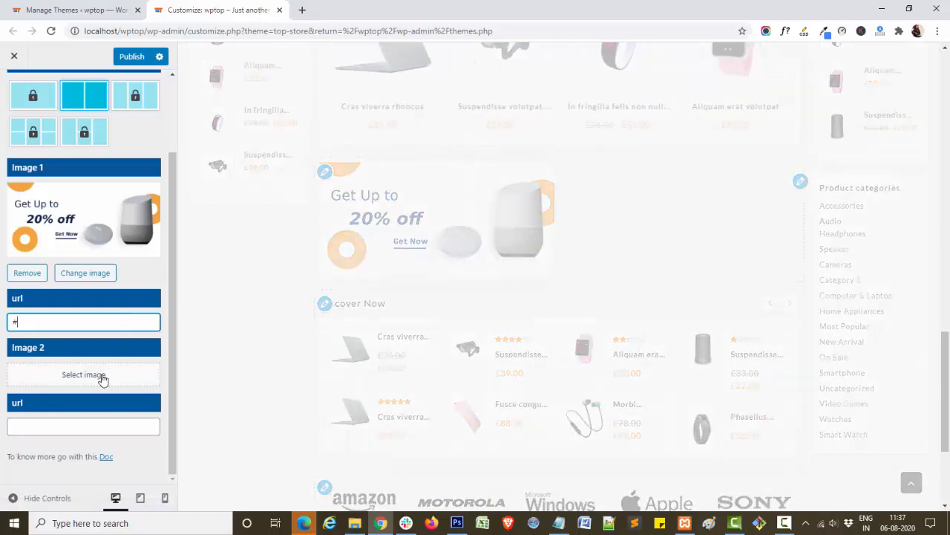
Set the Trending Gadgets ad as banner Image 2 and publish the changes
click(83, 374)
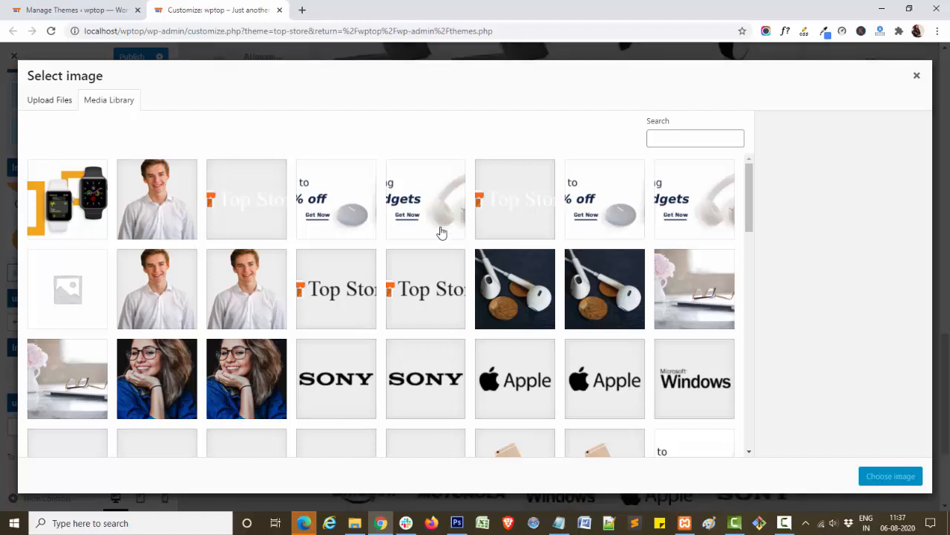
click(425, 199)
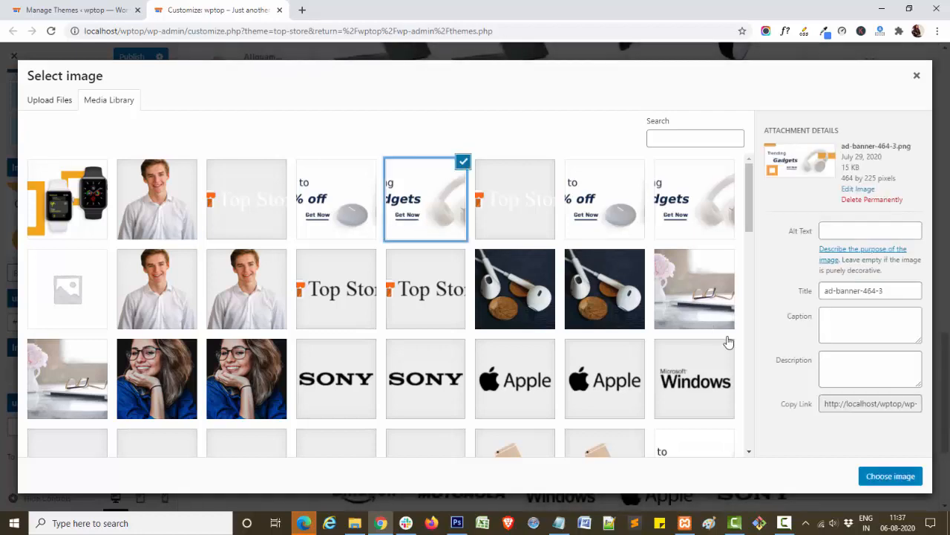
click(891, 476)
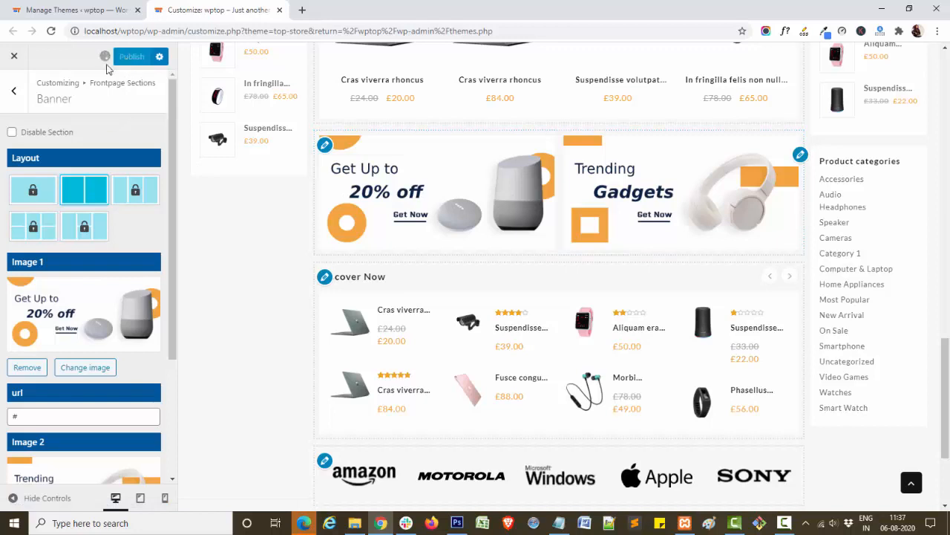
click(131, 56)
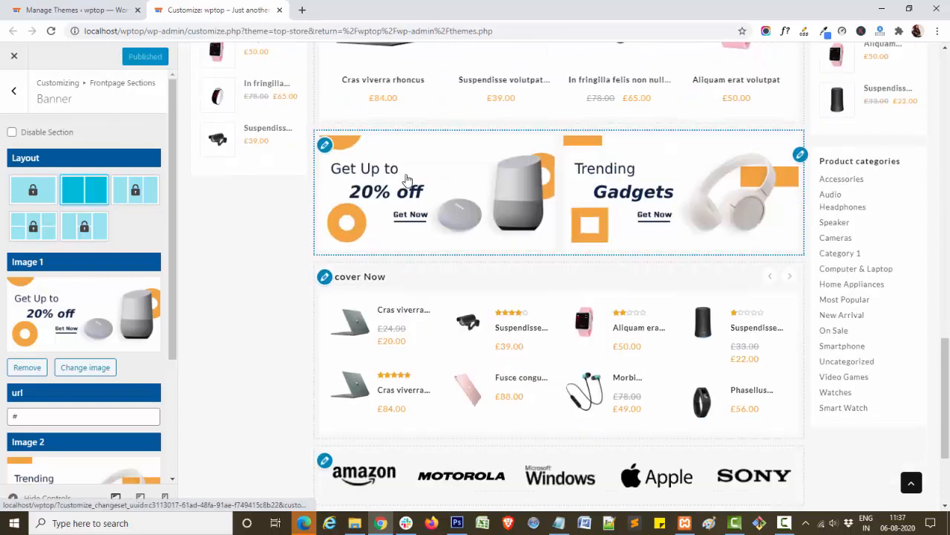